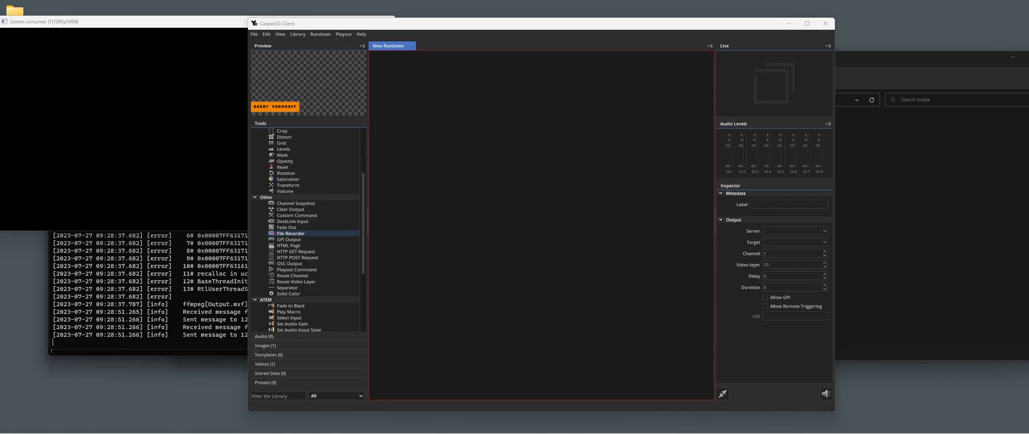
mouse_move(503, 42)
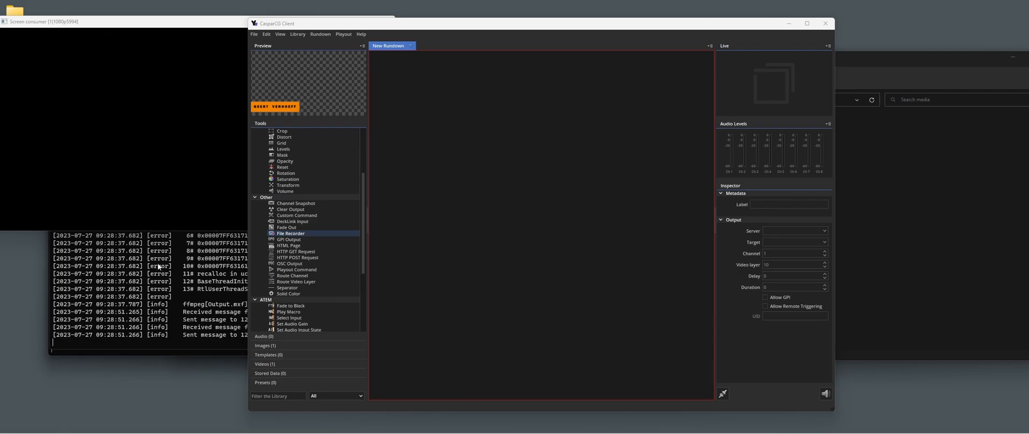
mouse_move(262, 356)
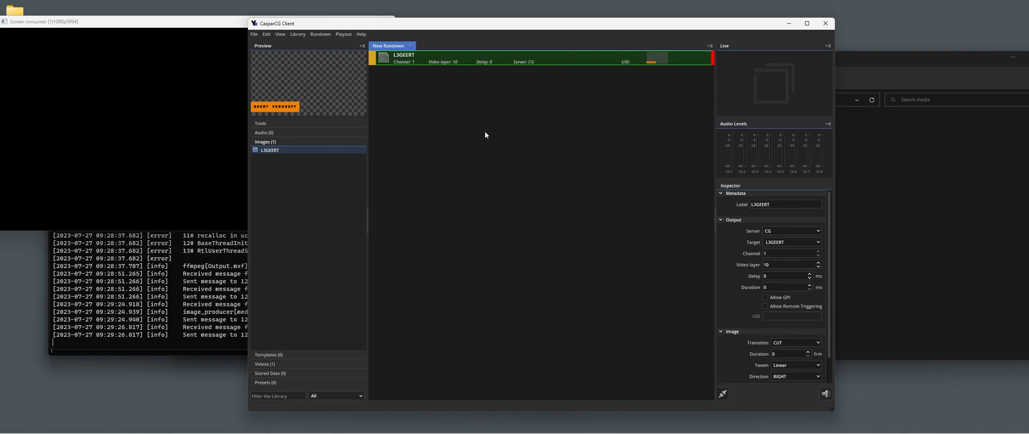
mouse_move(274, 361)
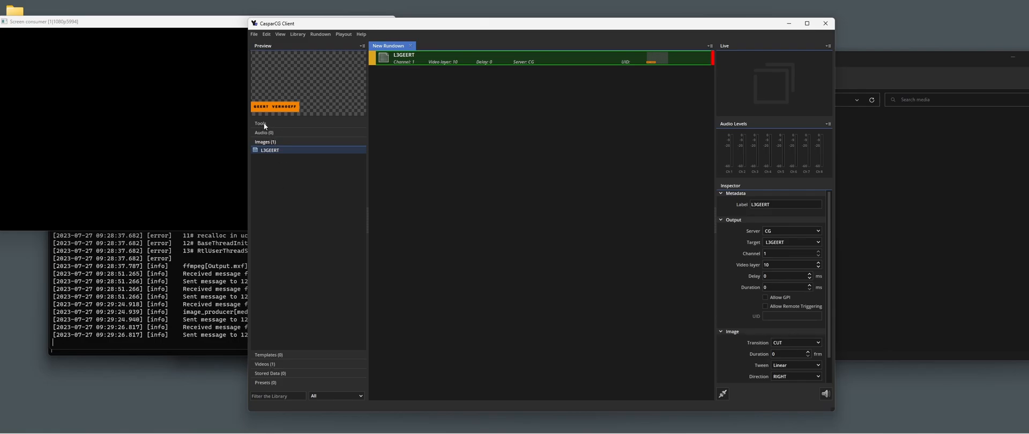
- Add a File Recorder item from Tools on server CG writing Output.mxf, keeping the dnxhd codec
left_click(261, 123)
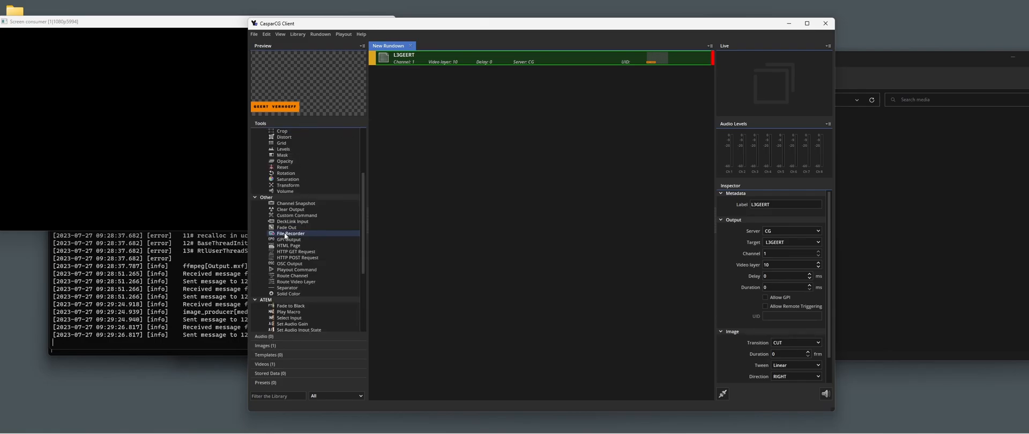
double_click(290, 233)
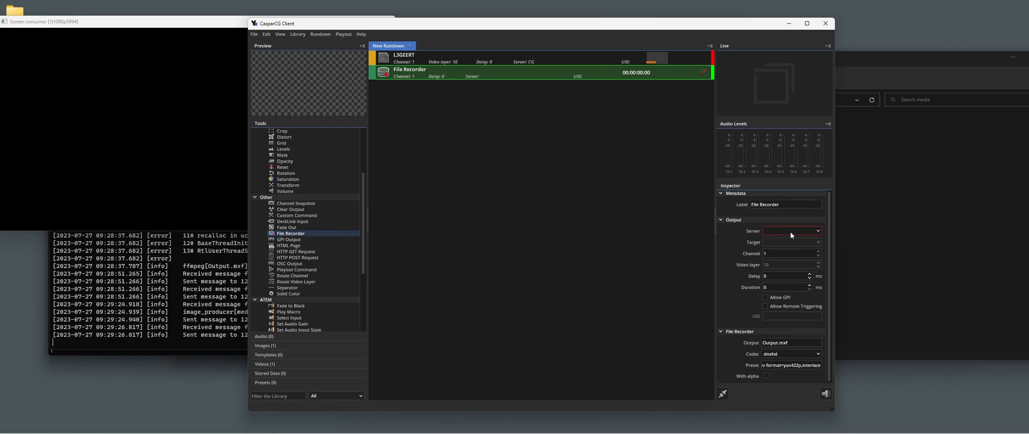
left_click(791, 231)
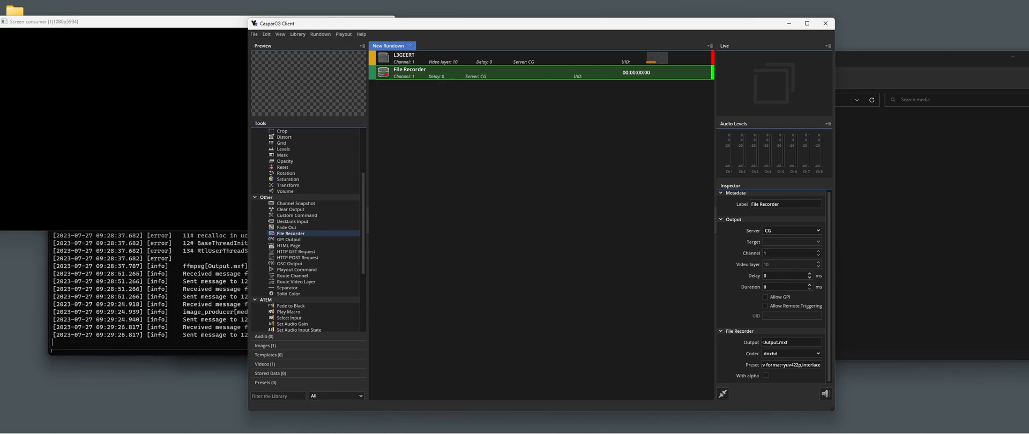
left_click(817, 354)
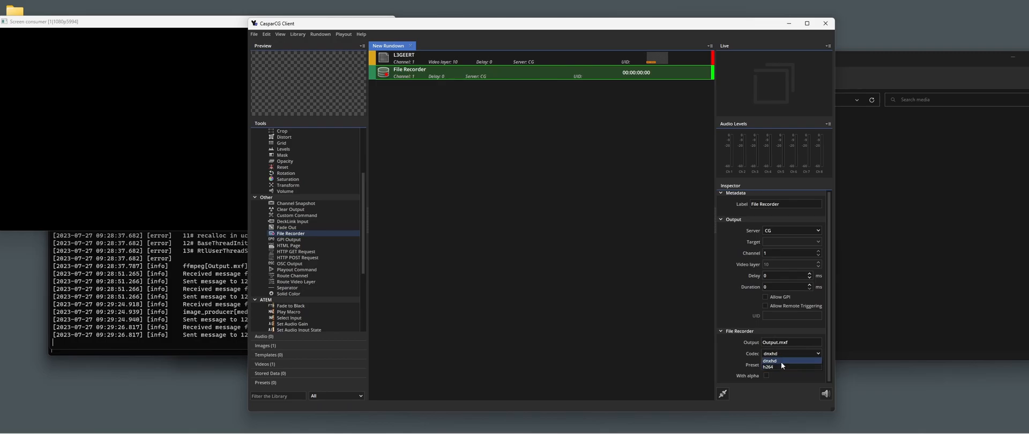
left_click(770, 354)
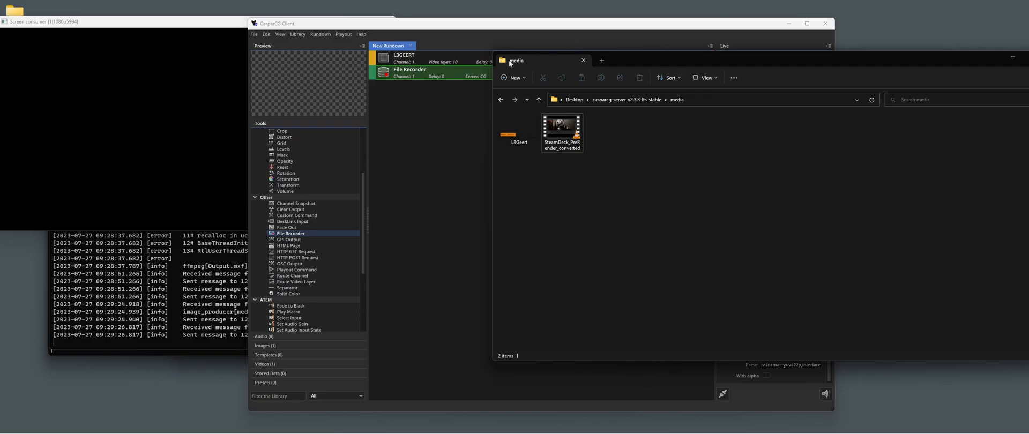
mouse_move(682, 29)
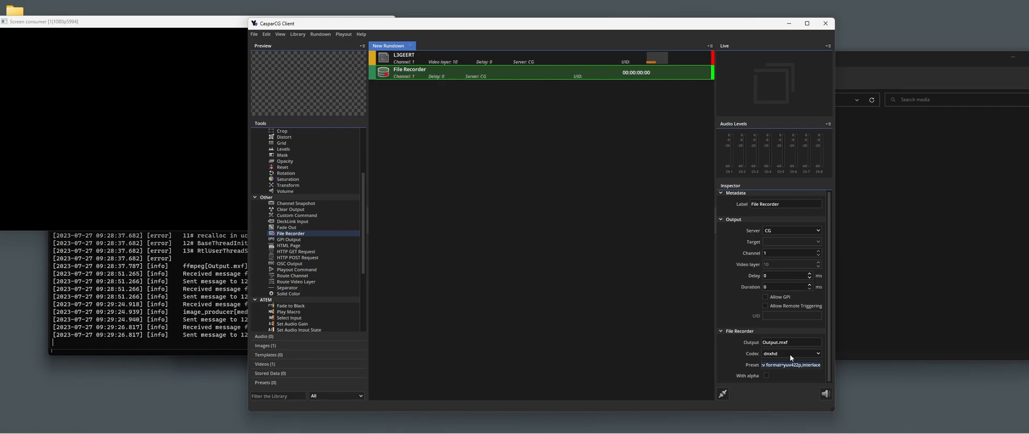
left_click(817, 353)
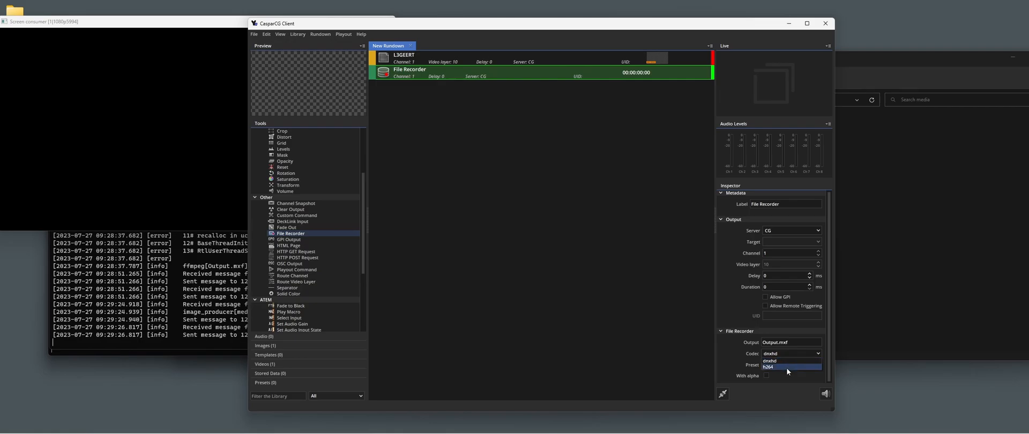
mouse_move(787, 372)
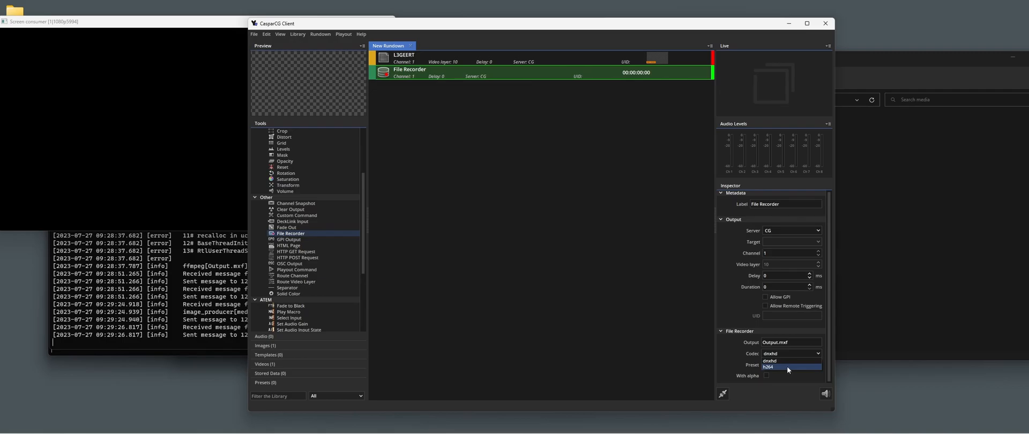
left_click(791, 367)
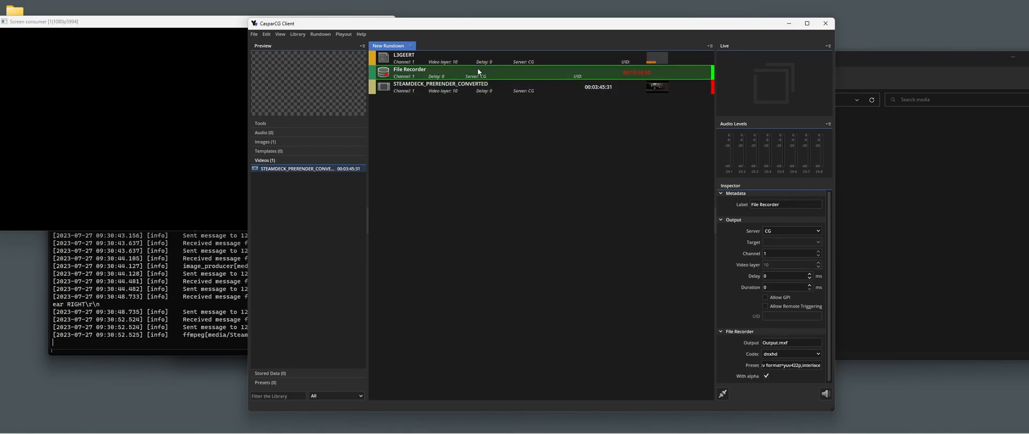
mouse_move(560, 85)
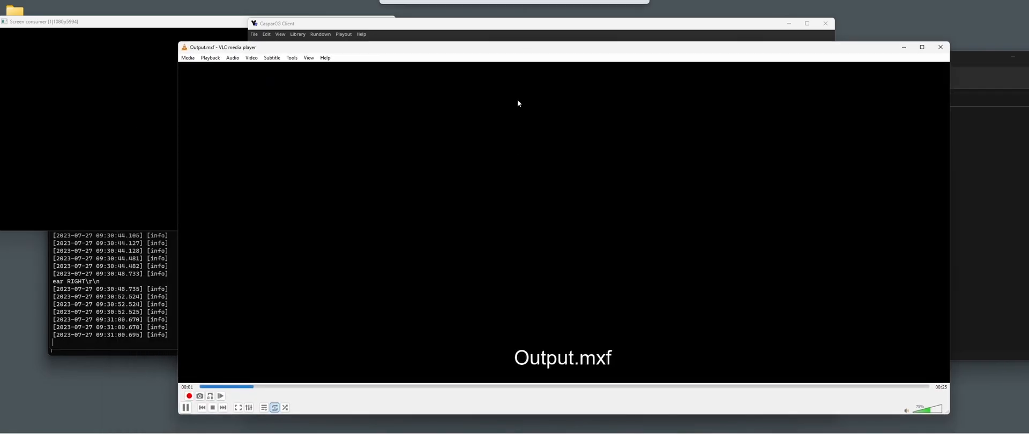
- Play the 25-second Output.mxf recording in VLC, then close the player
left_click(444, 386)
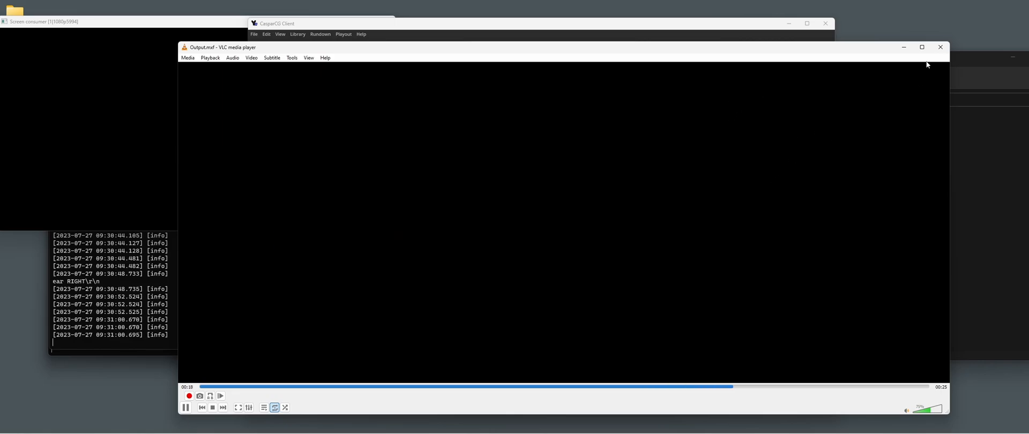
left_click(940, 47)
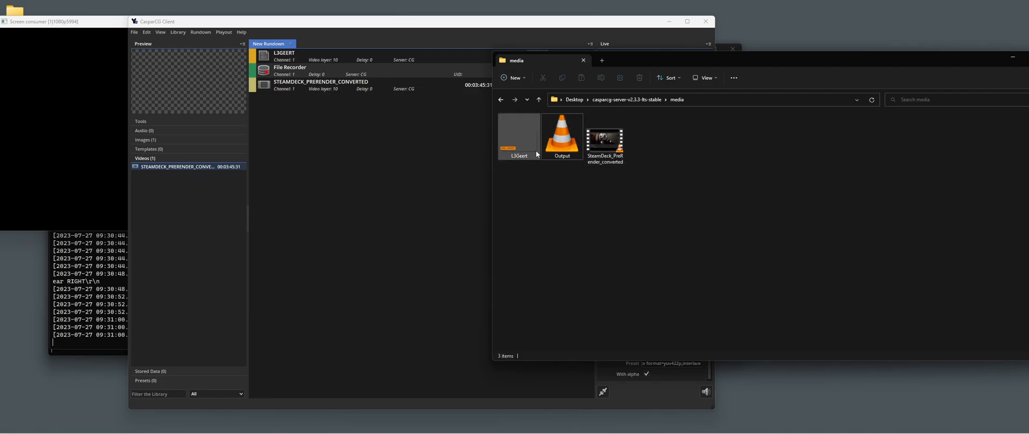
mouse_move(561, 134)
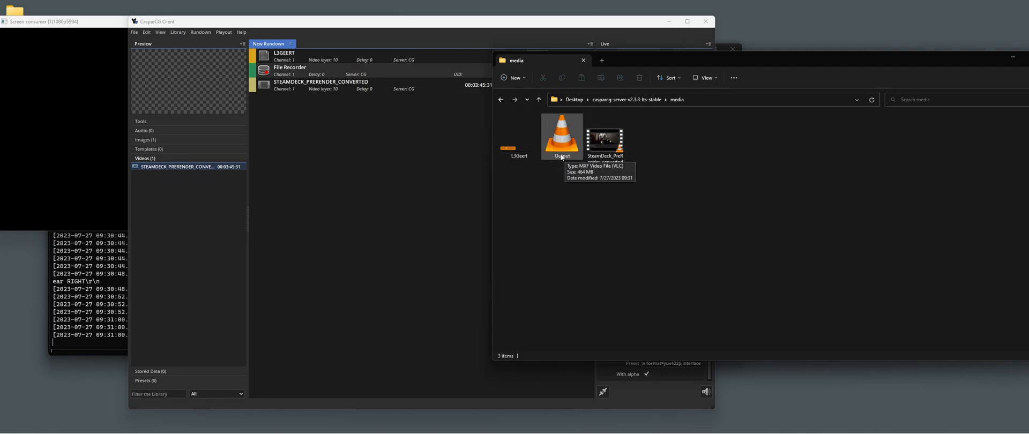
mouse_move(414, 109)
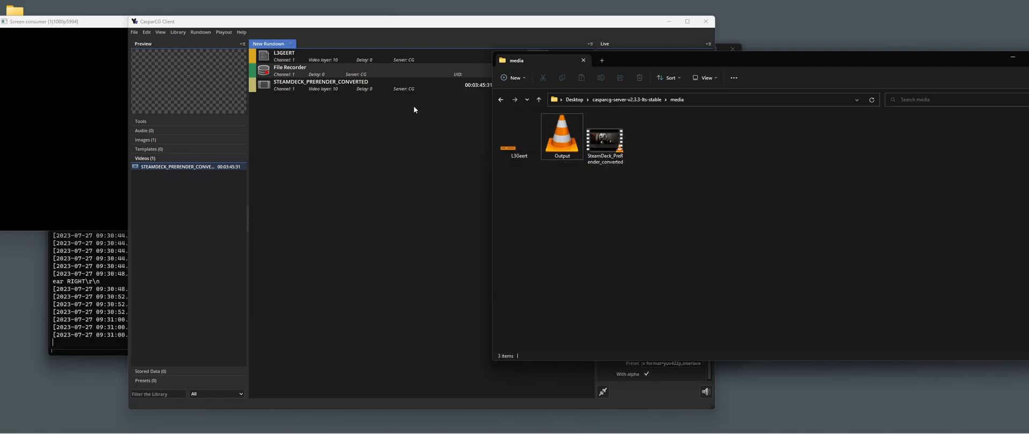